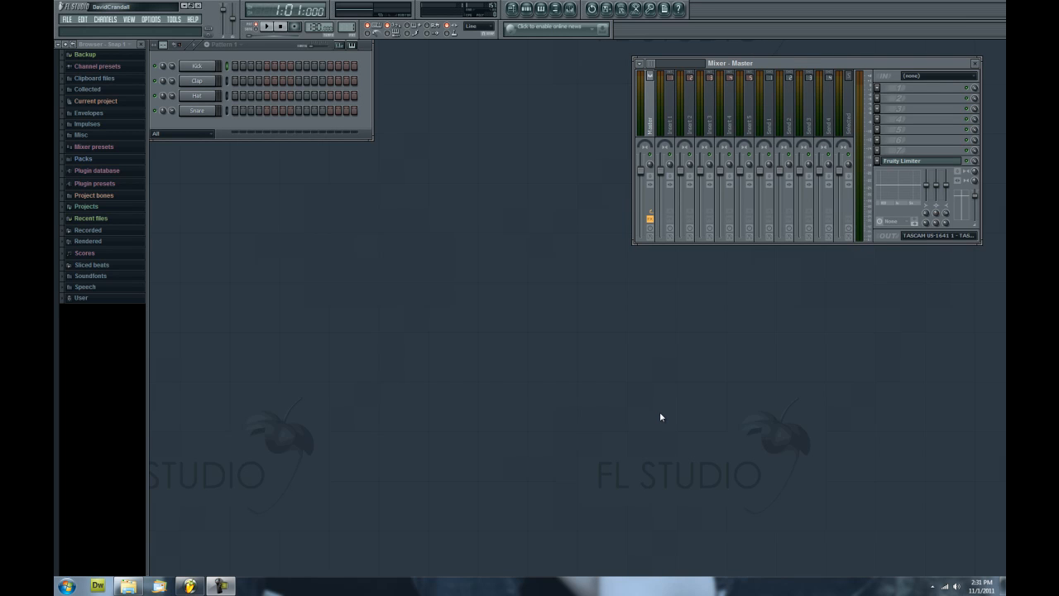
mouse_move(456, 328)
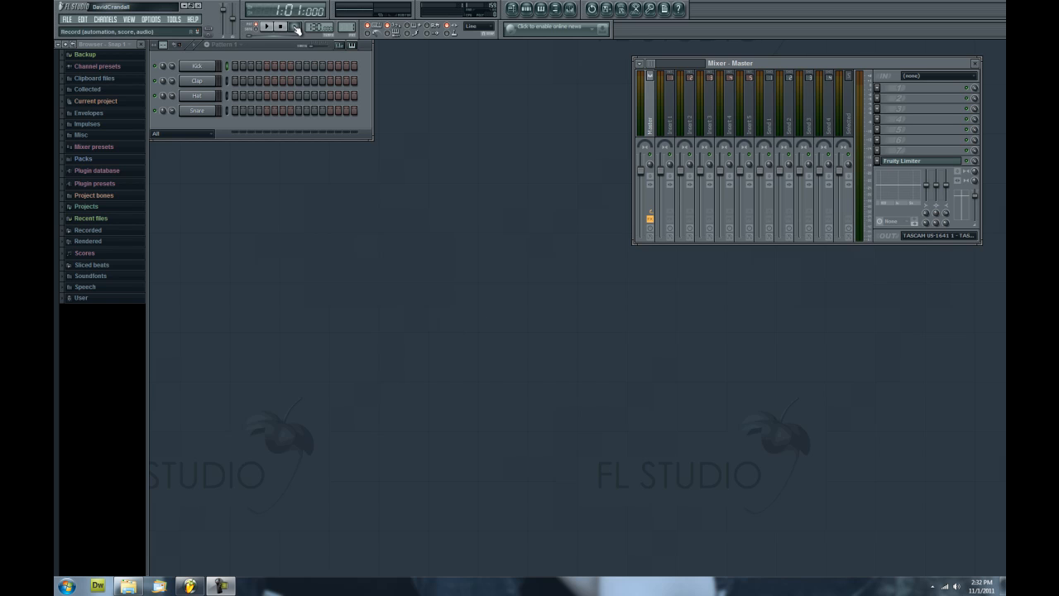
Arm recording and answer the prompt with 'Don't ask this in the future' ticked
left_click(295, 26)
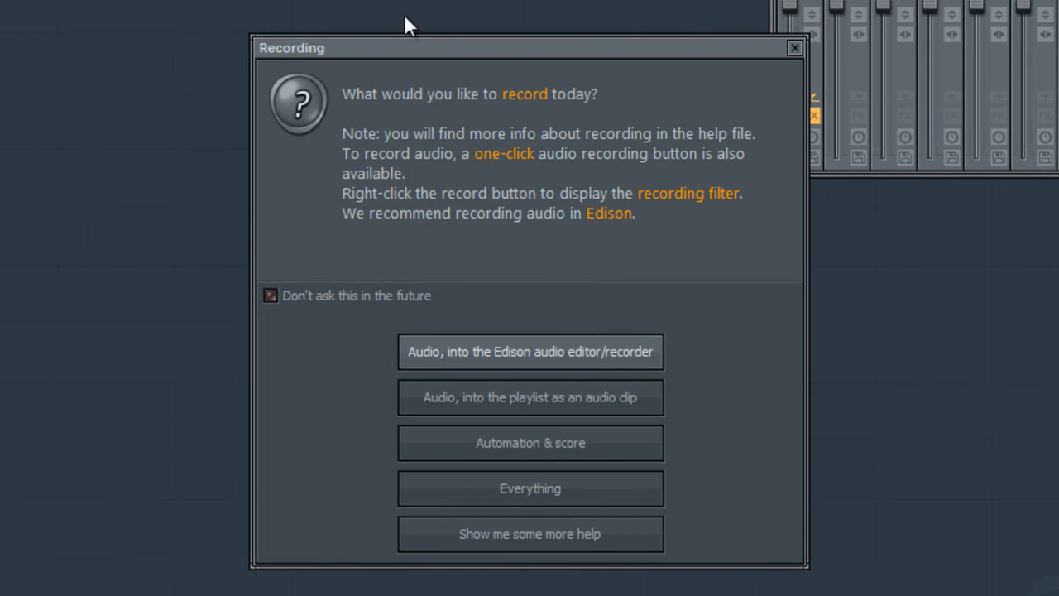
mouse_move(615, 33)
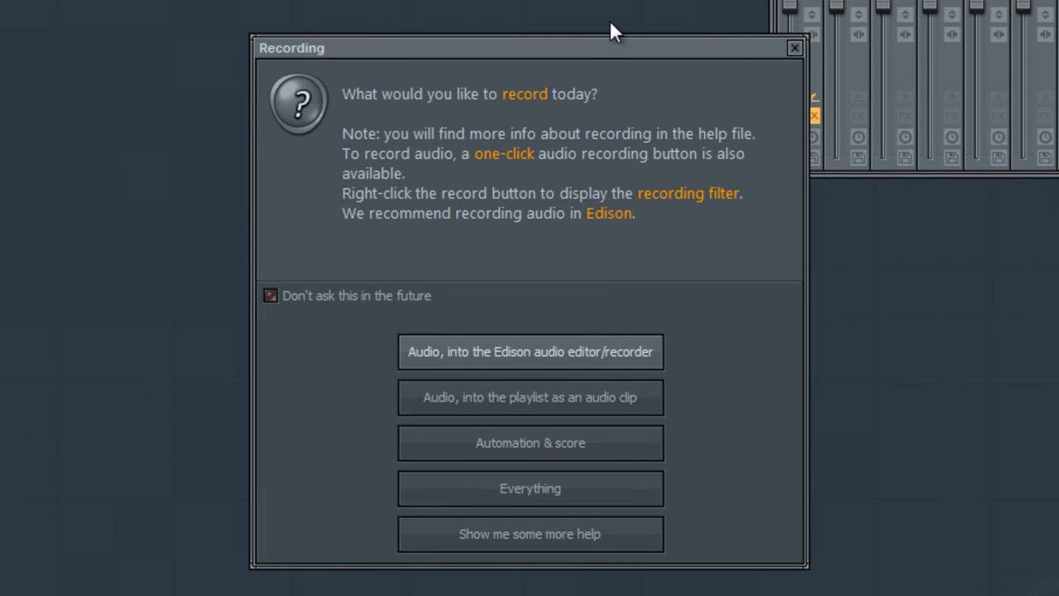
mouse_move(668, 380)
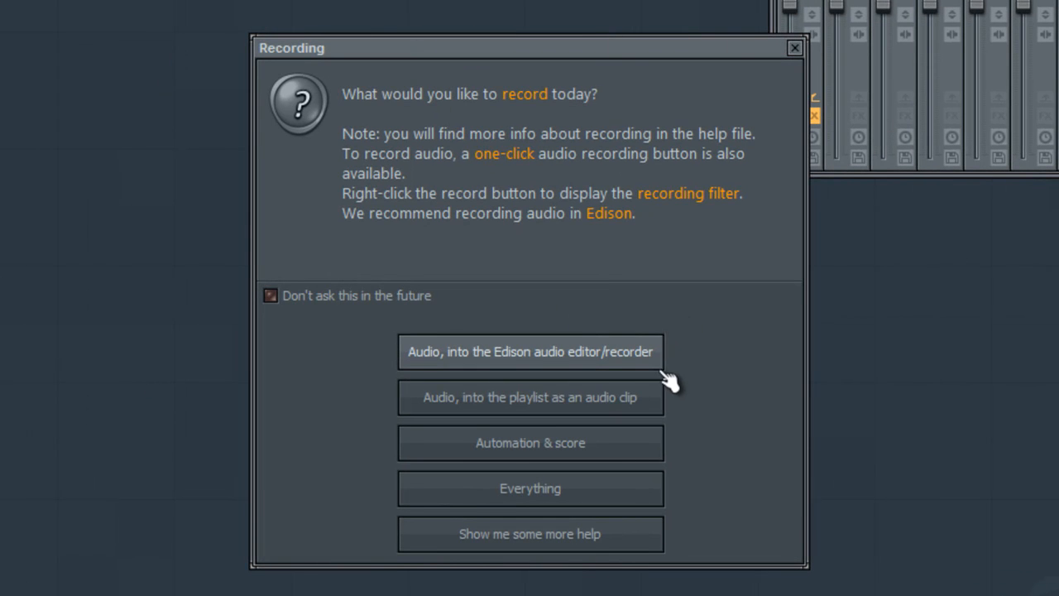
mouse_move(776, 414)
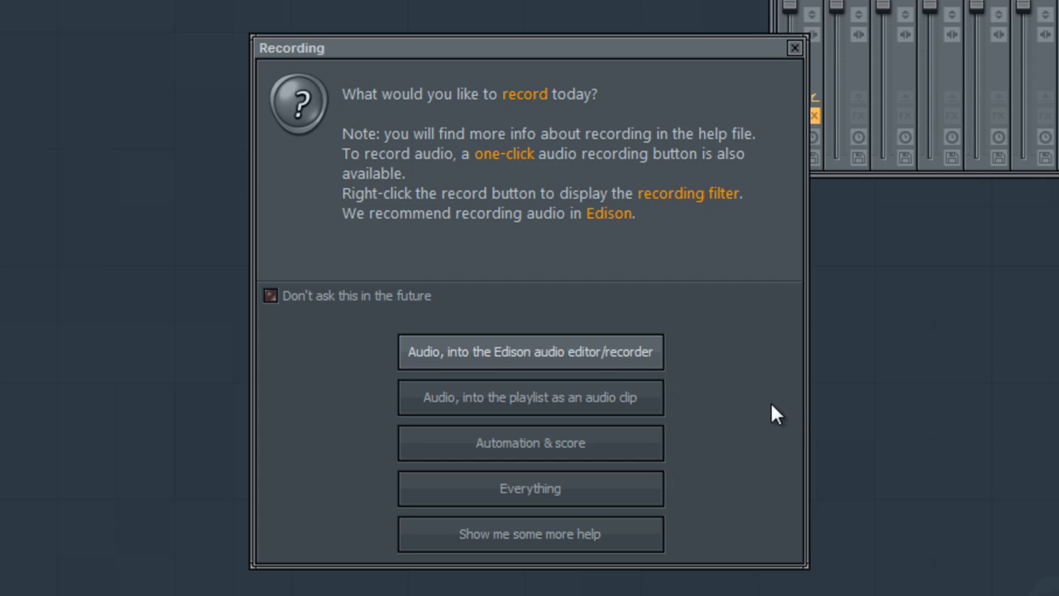
mouse_move(649, 453)
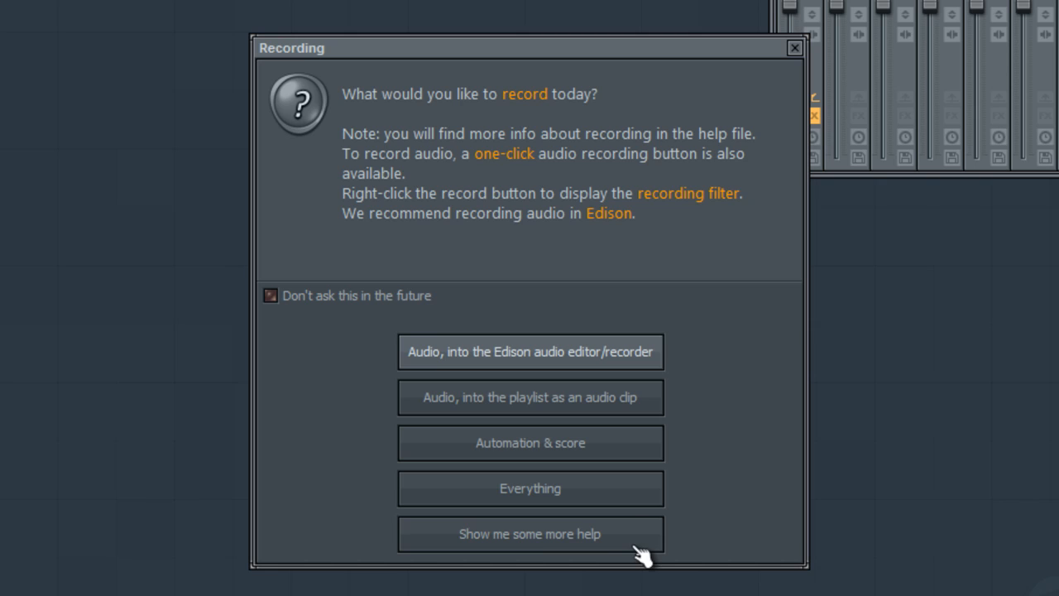
mouse_move(644, 556)
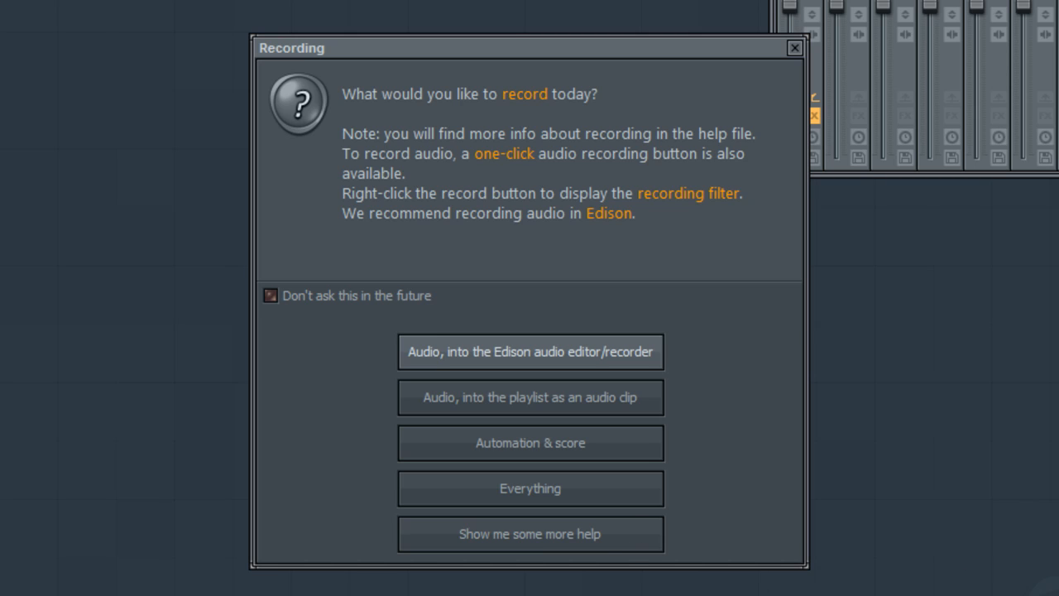
mouse_move(278, 318)
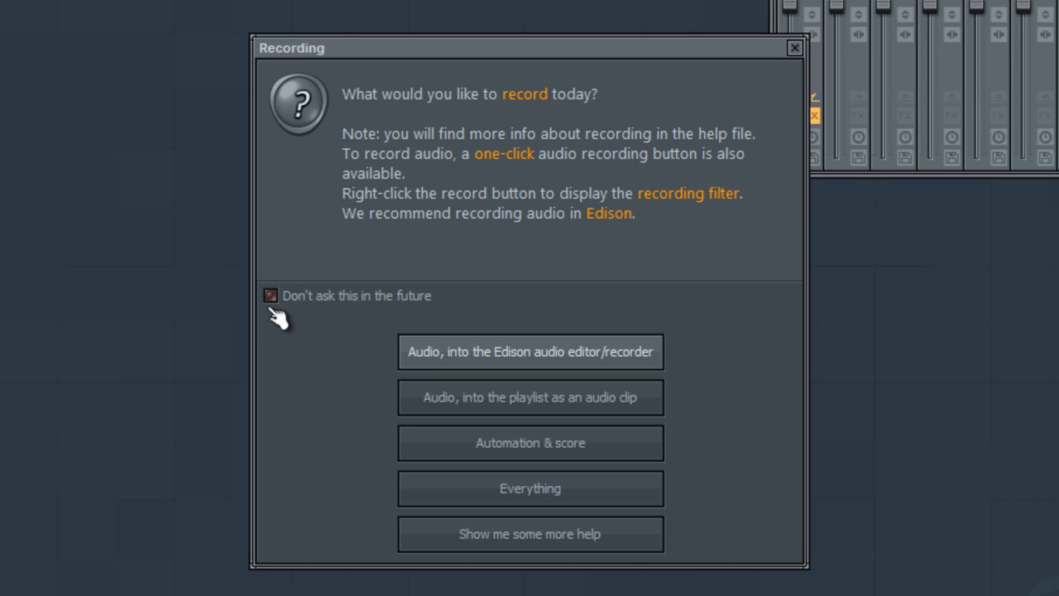
left_click(270, 295)
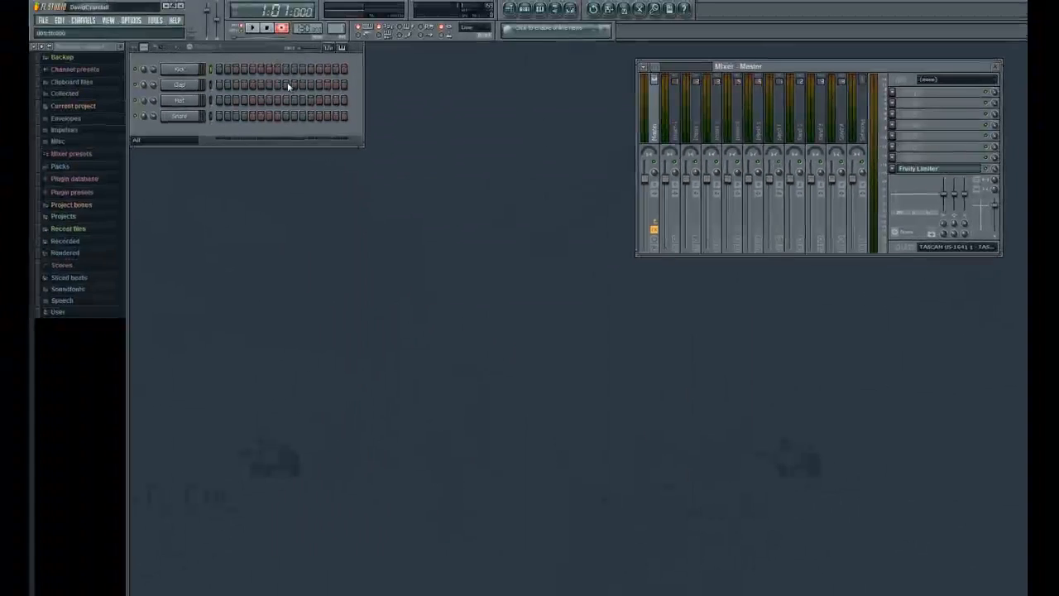
left_click(251, 27)
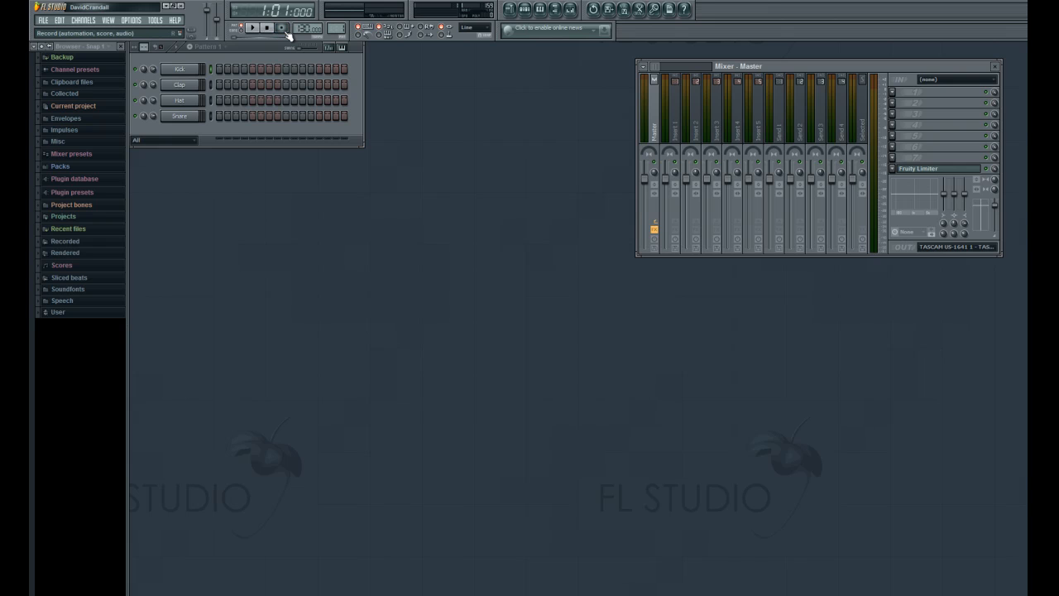
left_click(281, 26)
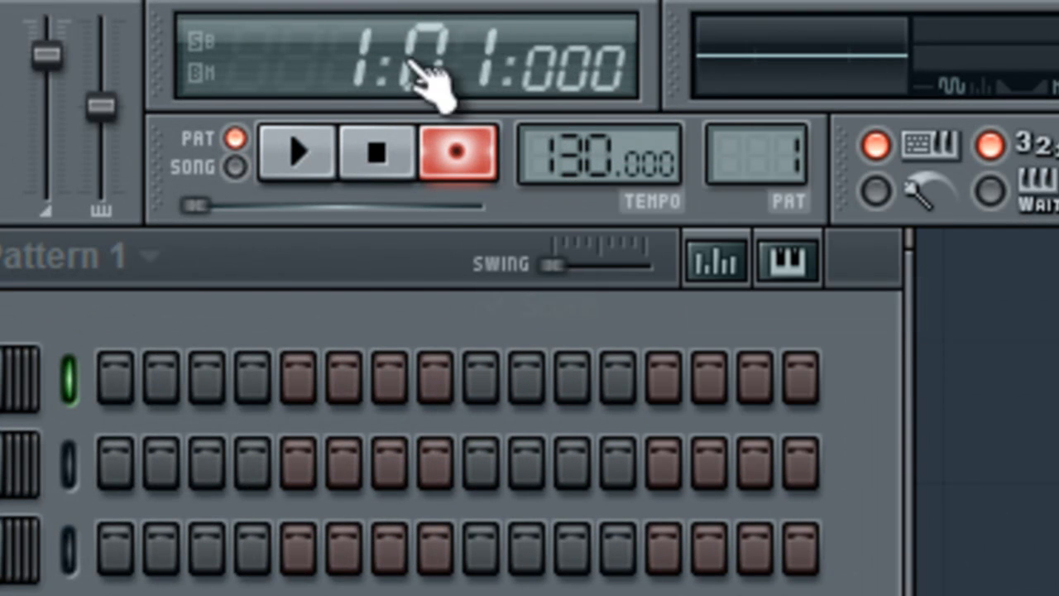
Show the recording filter list with Automation and Audio checked, Score unchecked
right_click(456, 153)
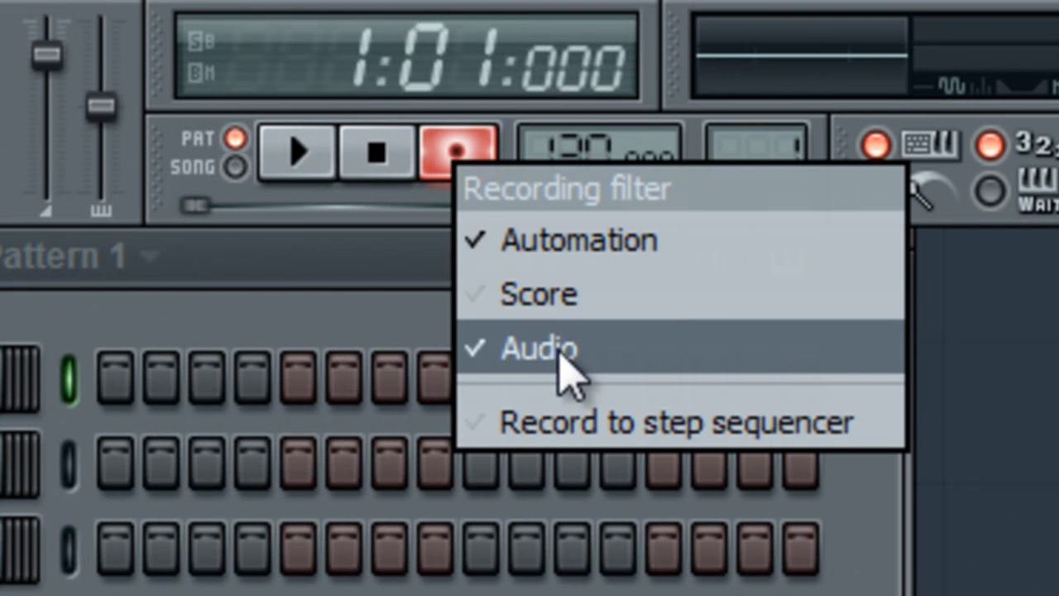
mouse_move(571, 240)
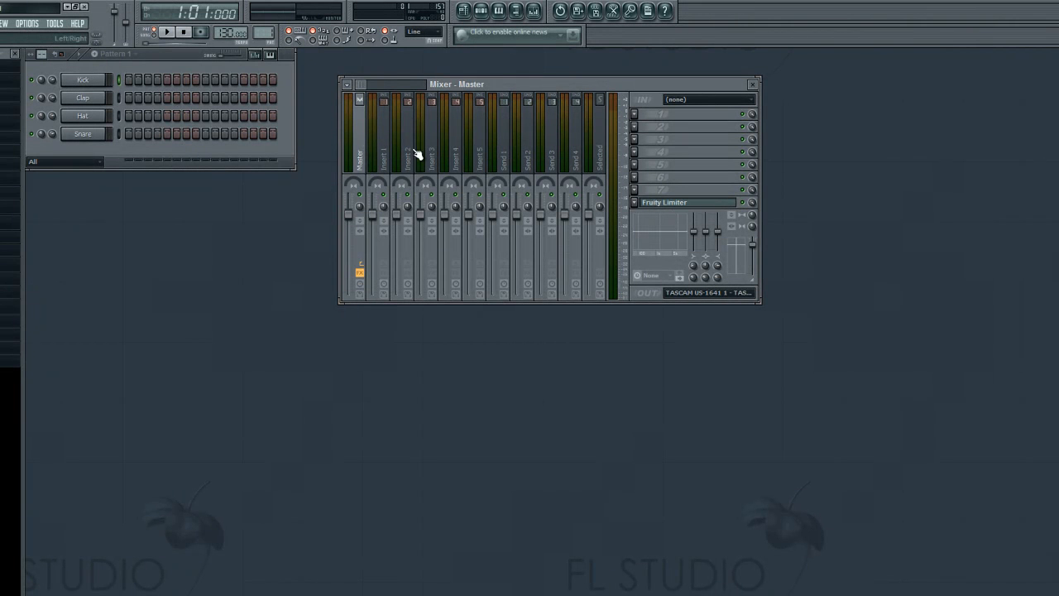
mouse_move(351, 88)
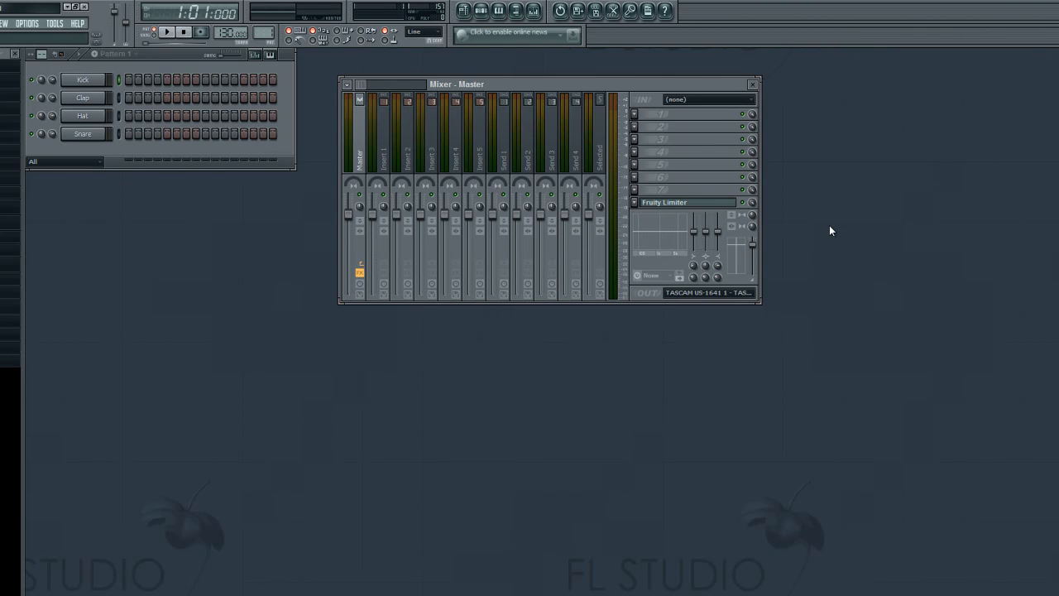
mouse_move(270, 262)
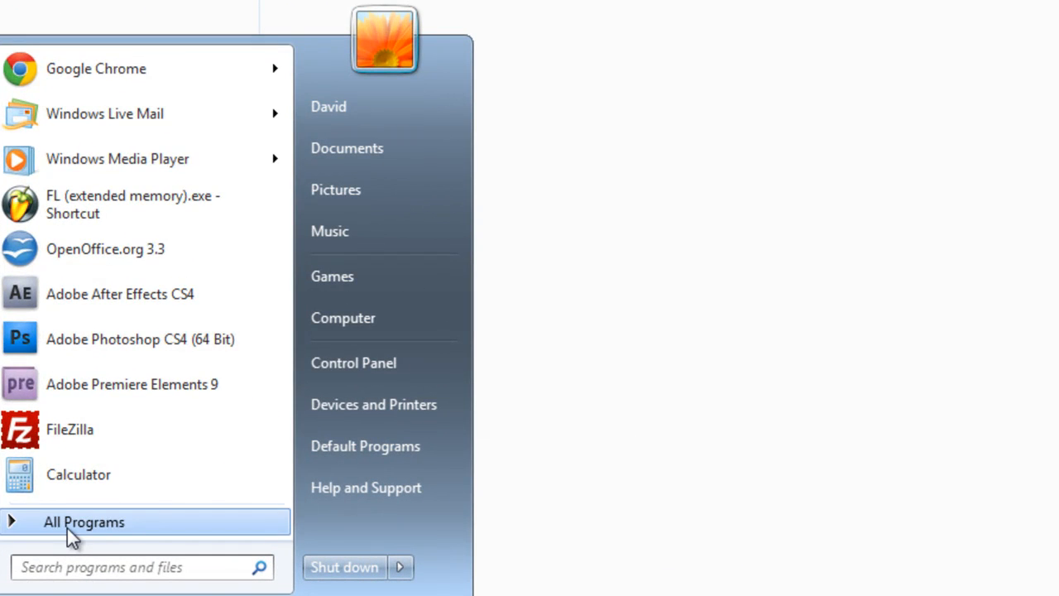
Expand All Programs > Image-Line > FL Studio 10 > Advanced in the Start menu
left_click(82, 522)
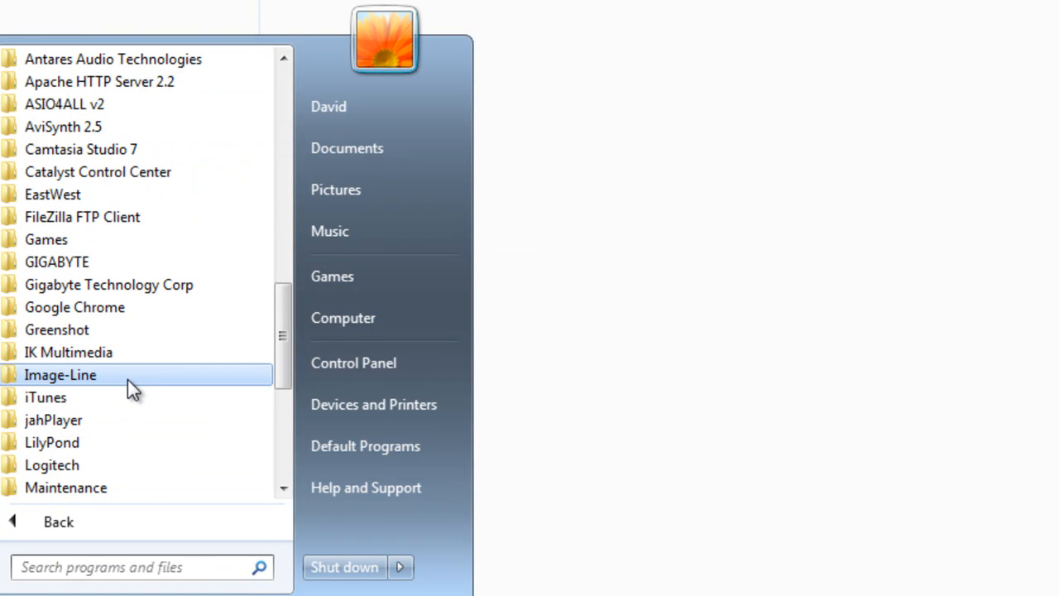
left_click(60, 373)
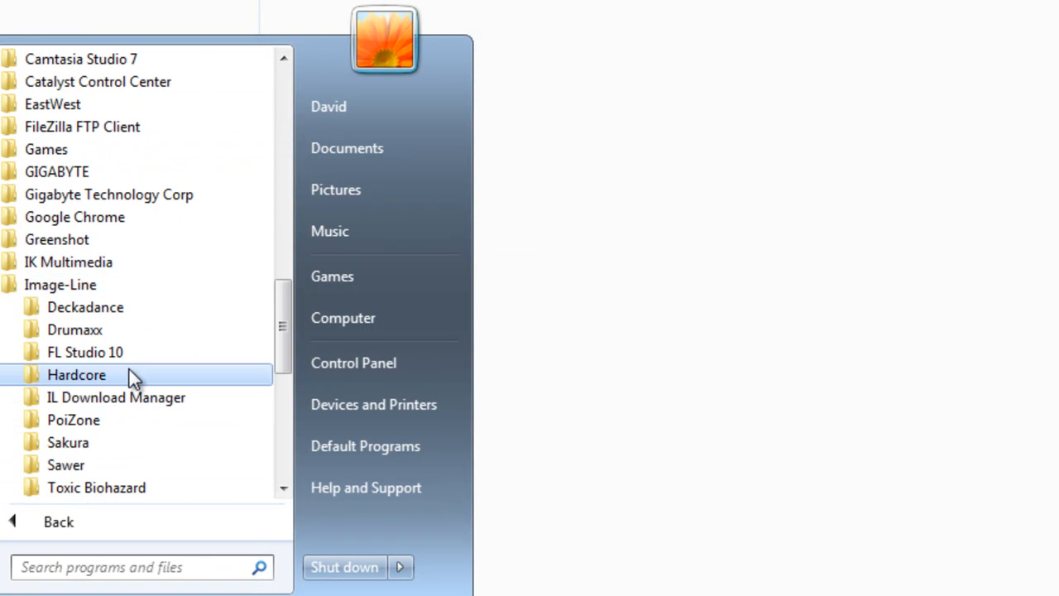
left_click(84, 351)
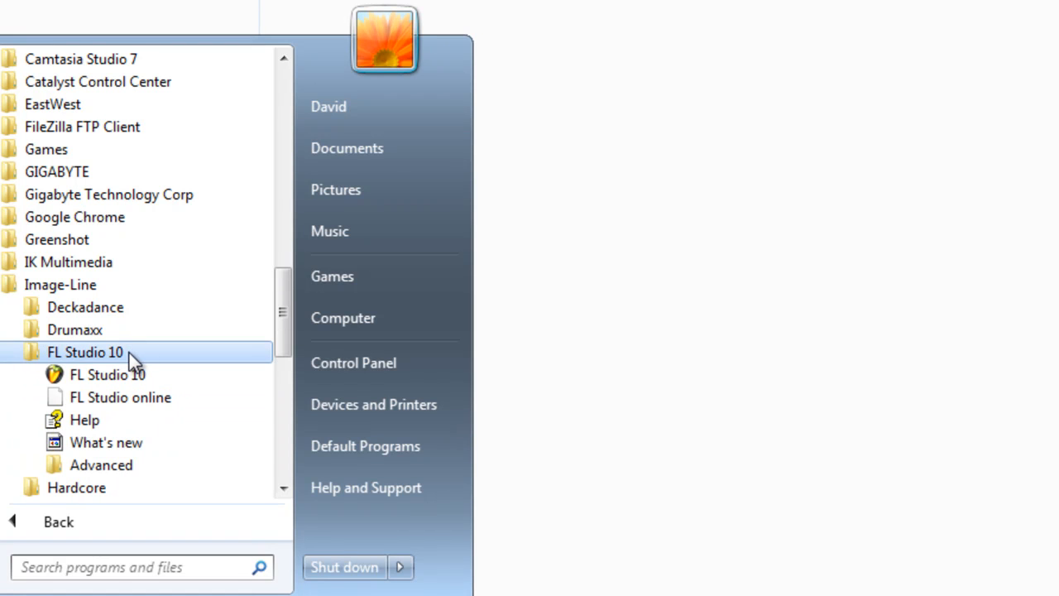
scroll("down", 3)
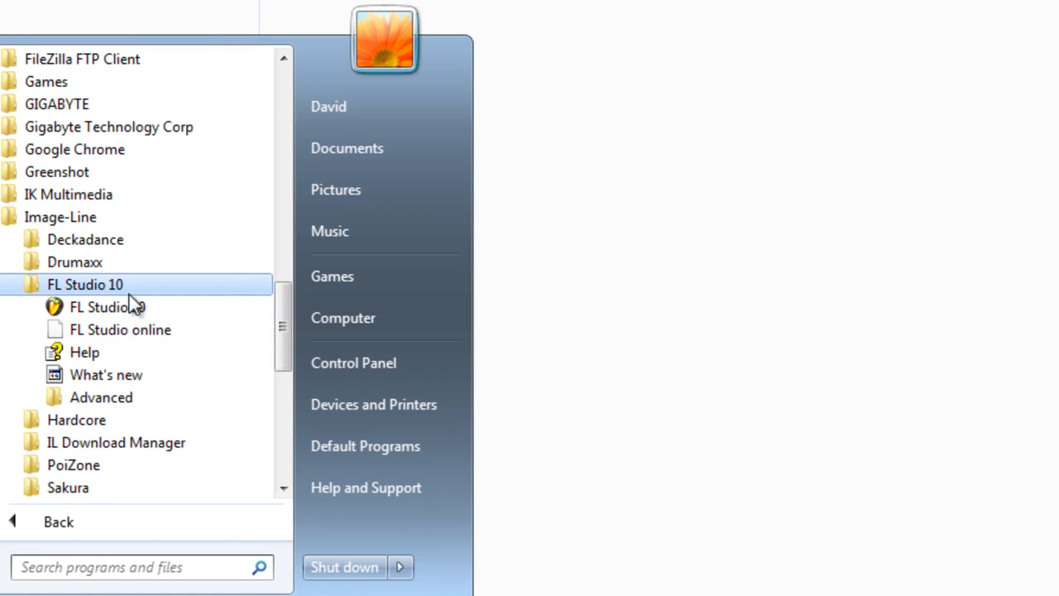
mouse_move(101, 398)
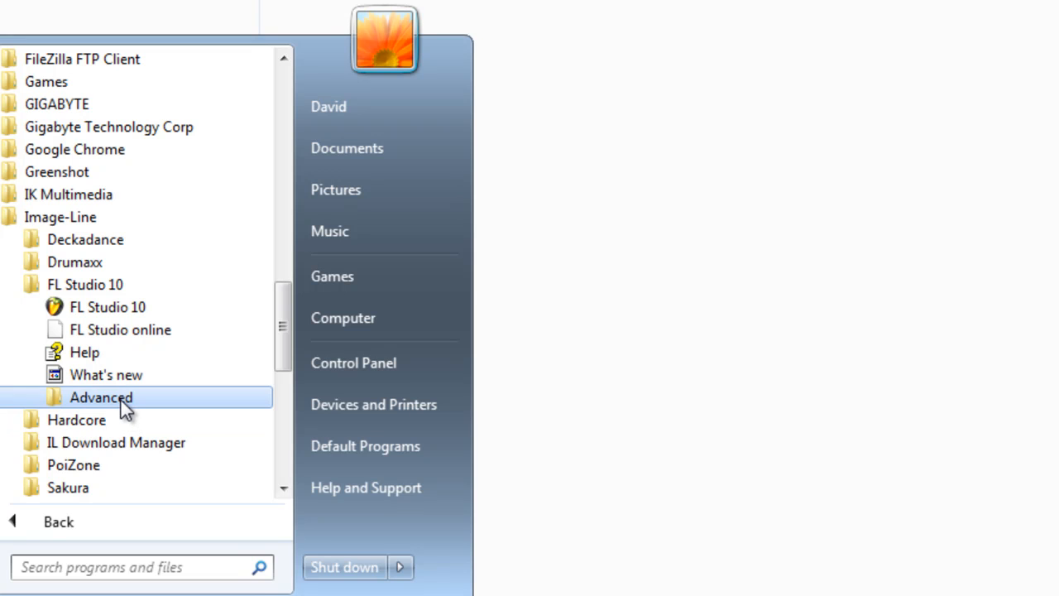
left_click(101, 397)
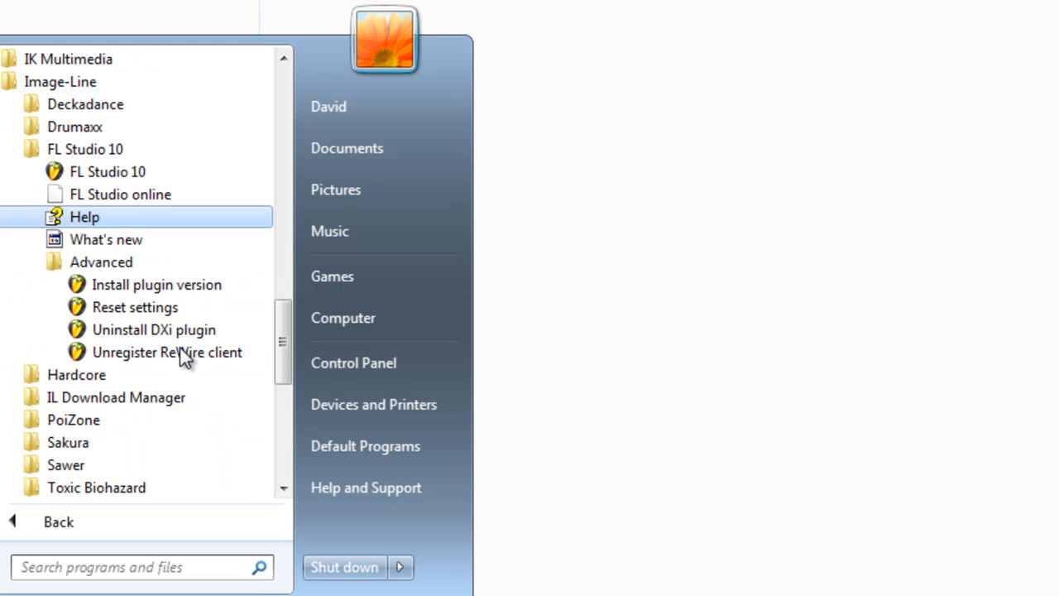
mouse_move(135, 306)
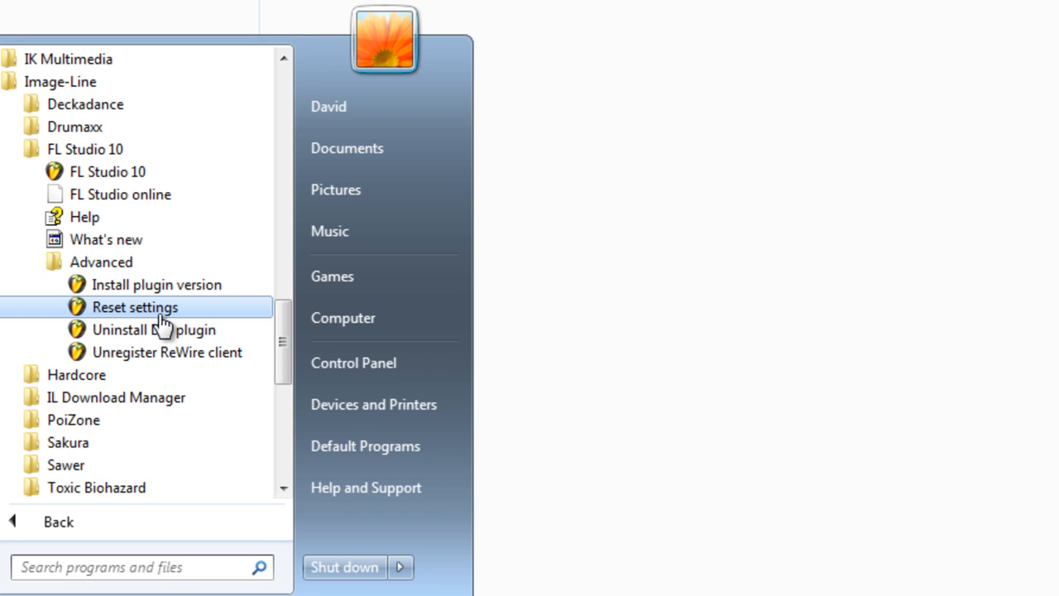
Launch the 'Reset settings' maintenance shortcut for FL Studio 10
left_click(136, 306)
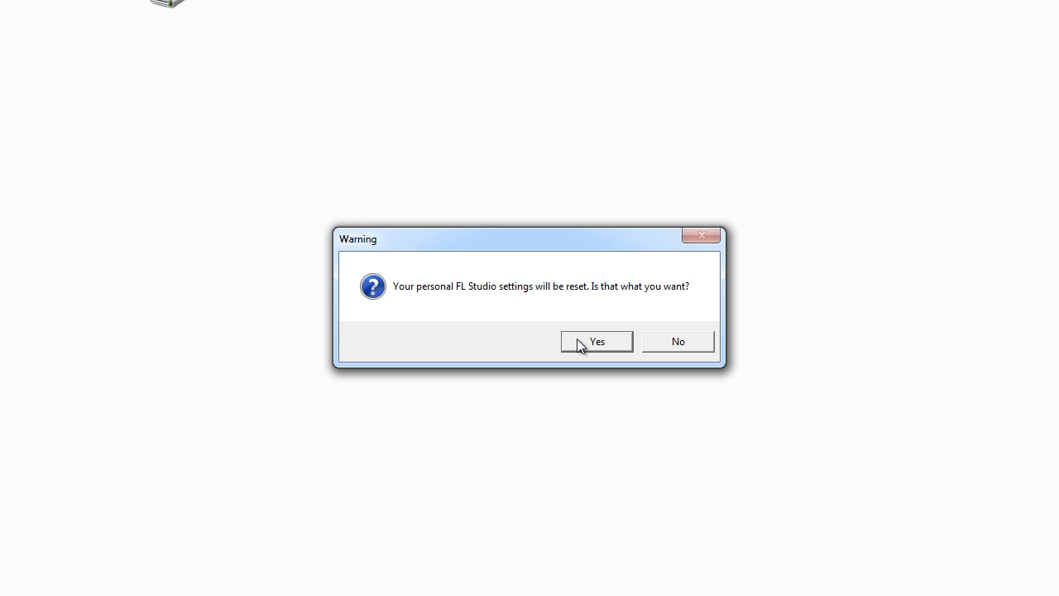
Confirm the warning with Yes so the personal FL Studio settings are reset
left_click(596, 341)
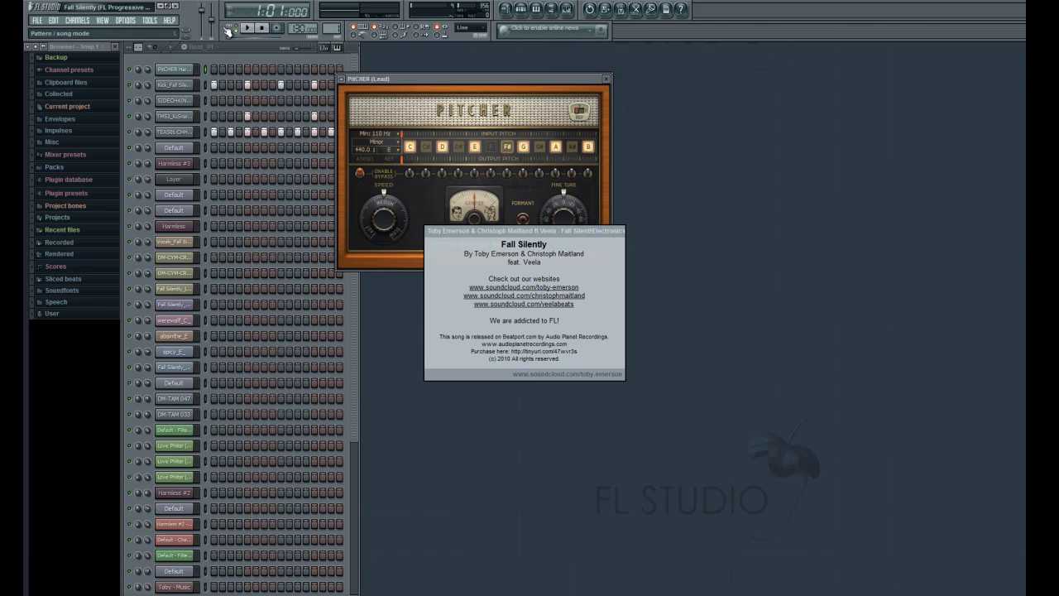
Play the demo song 'Fall Silently' briefly, then stop playback
left_click(247, 27)
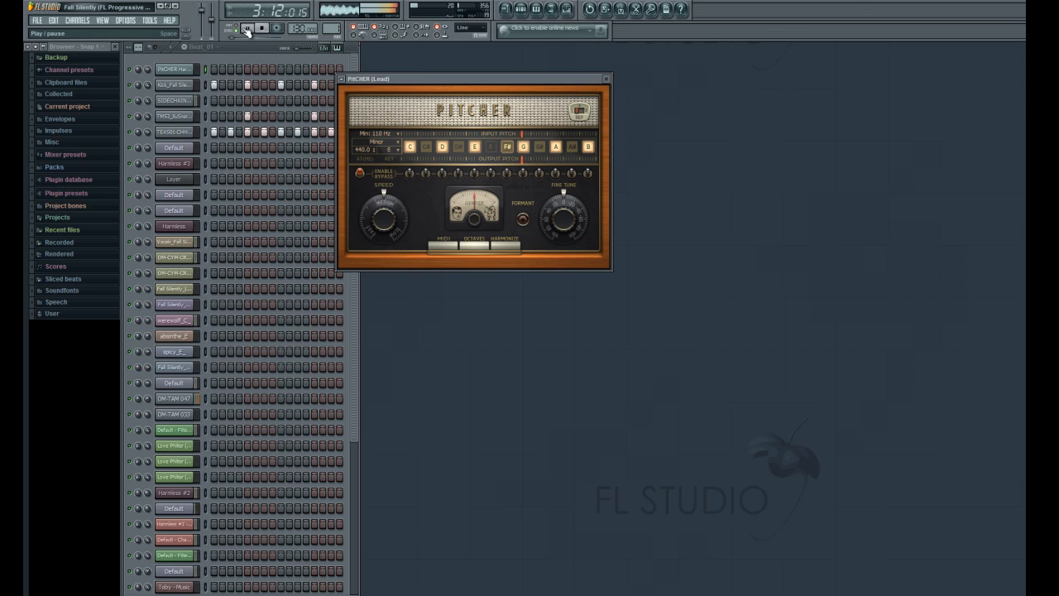
left_click(247, 28)
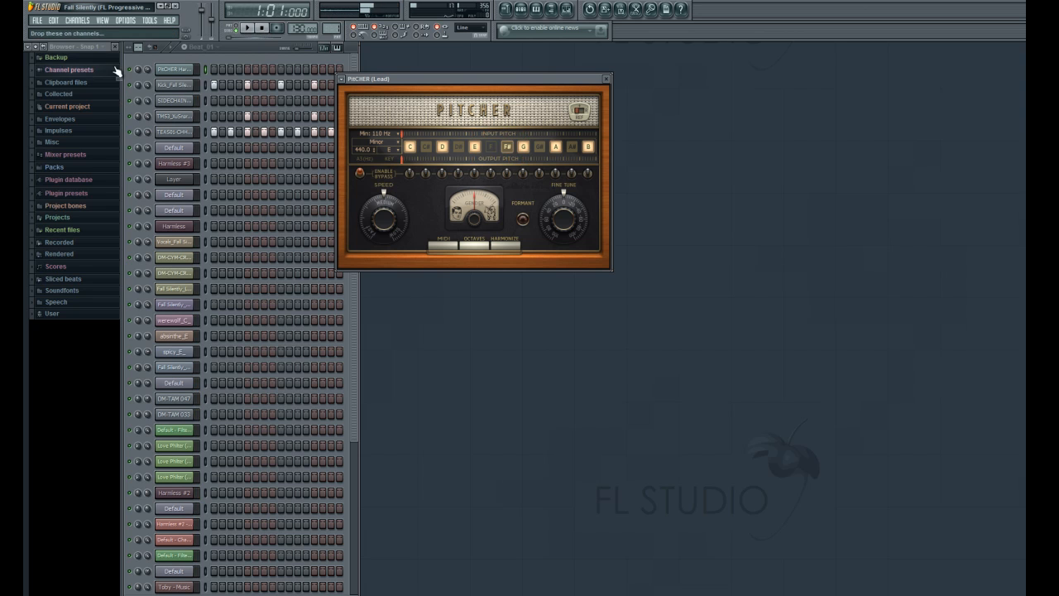
left_click(244, 26)
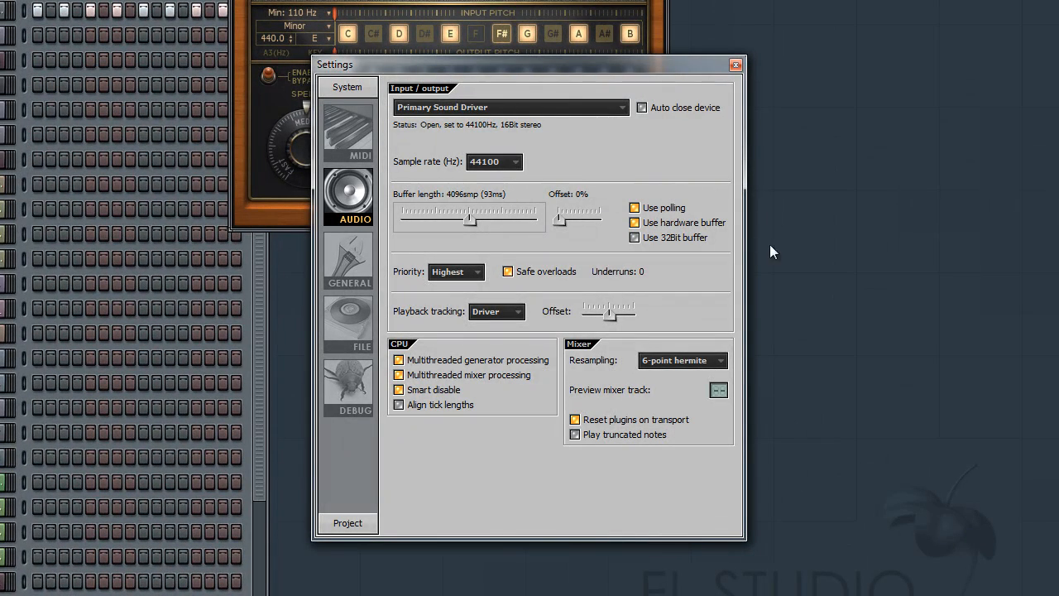
mouse_move(445, 91)
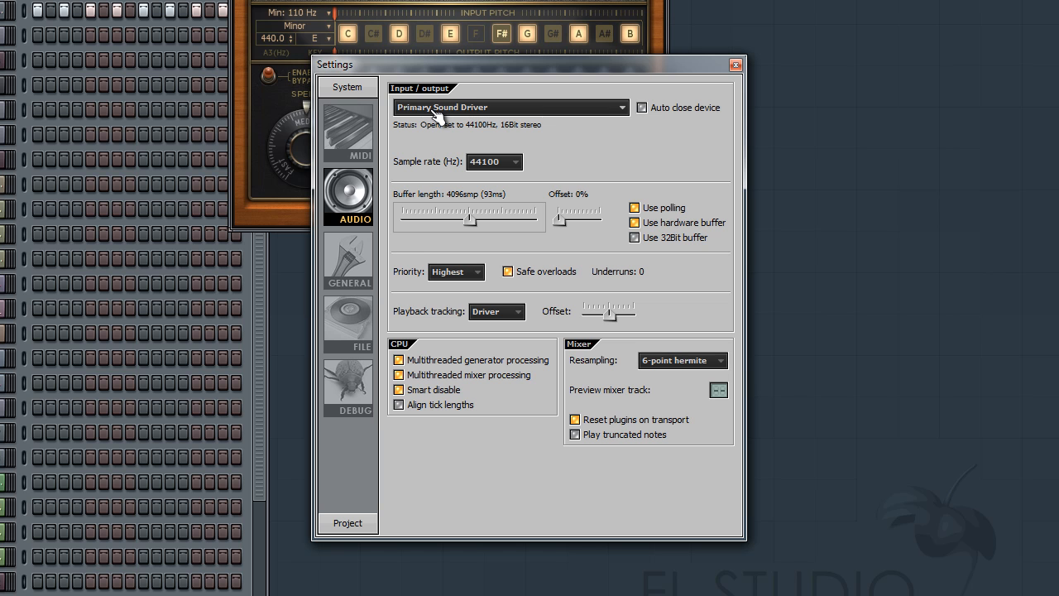
Set the audio Input/output device to ASIO4ALL v2 and close the Settings window
left_click(510, 106)
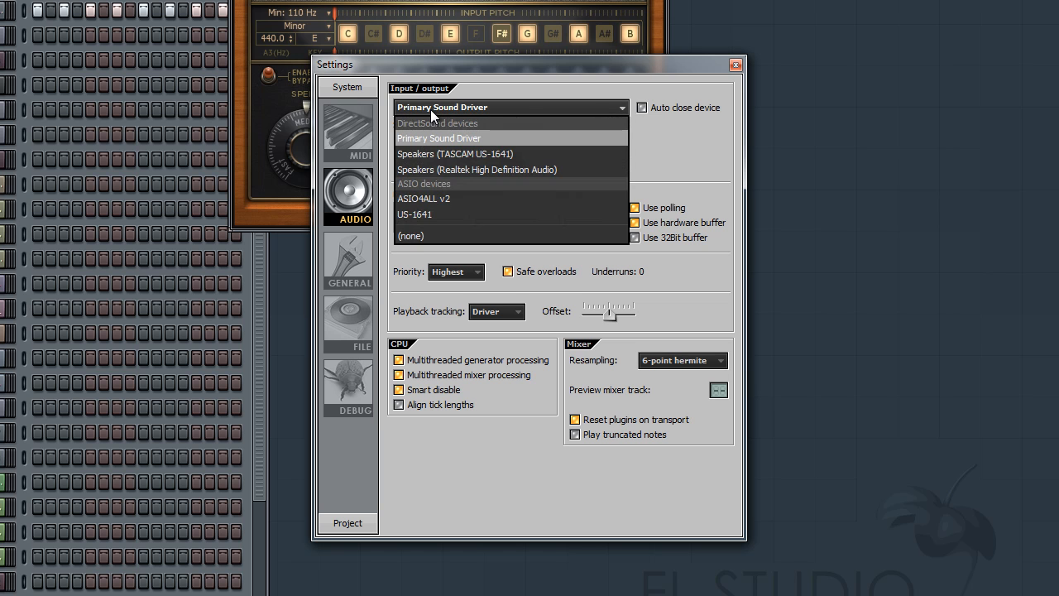
mouse_move(444, 205)
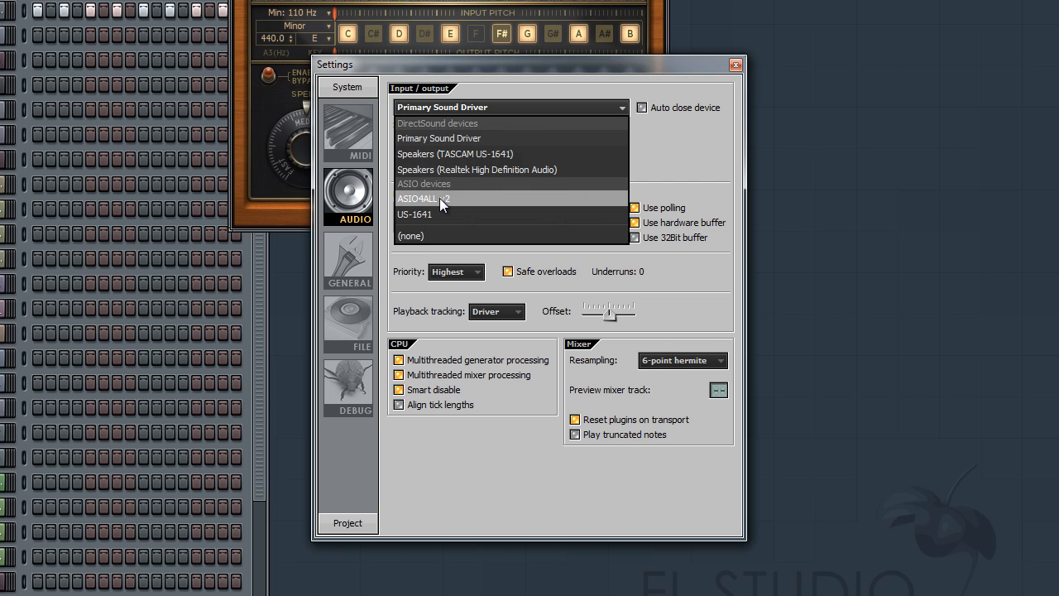
mouse_move(460, 201)
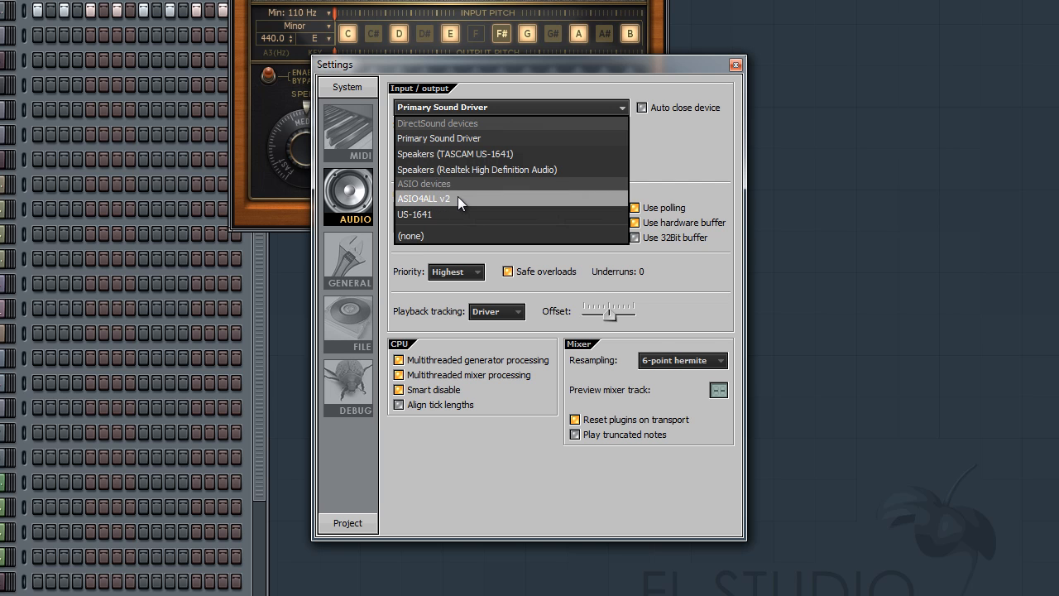
left_click(424, 198)
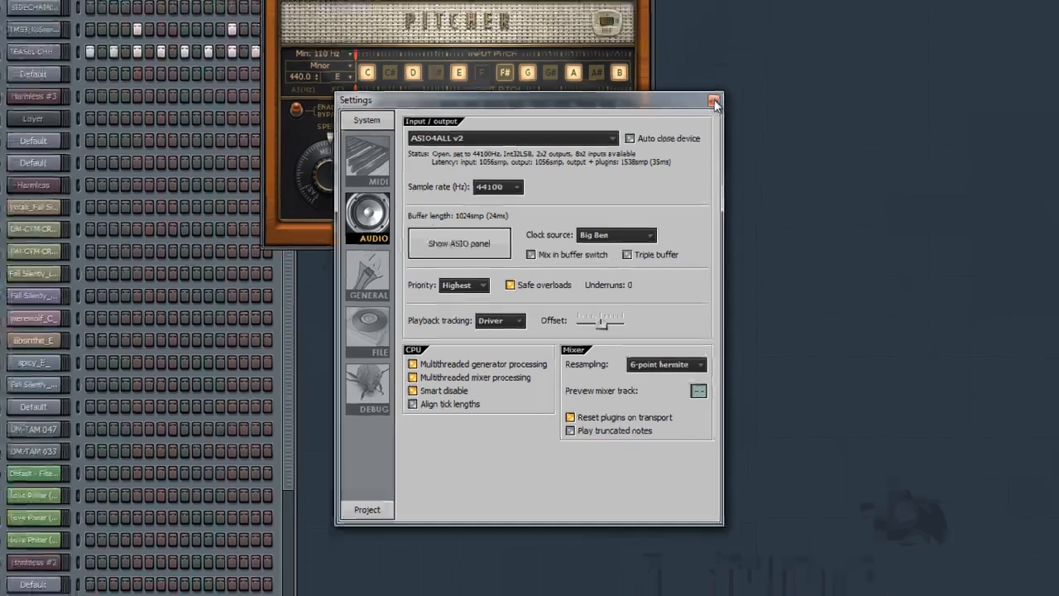
left_click(715, 99)
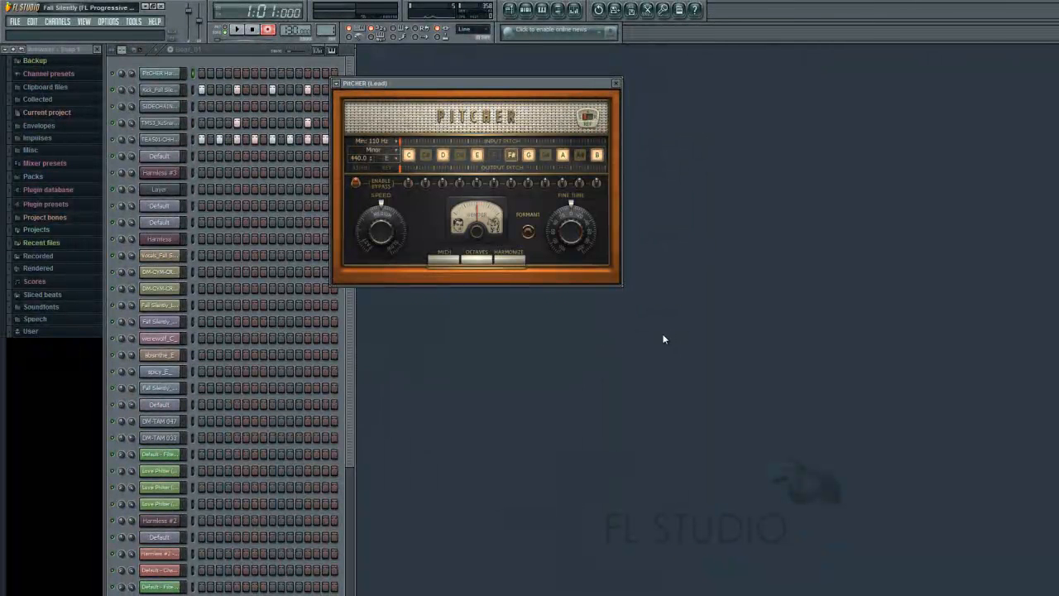
mouse_move(534, 346)
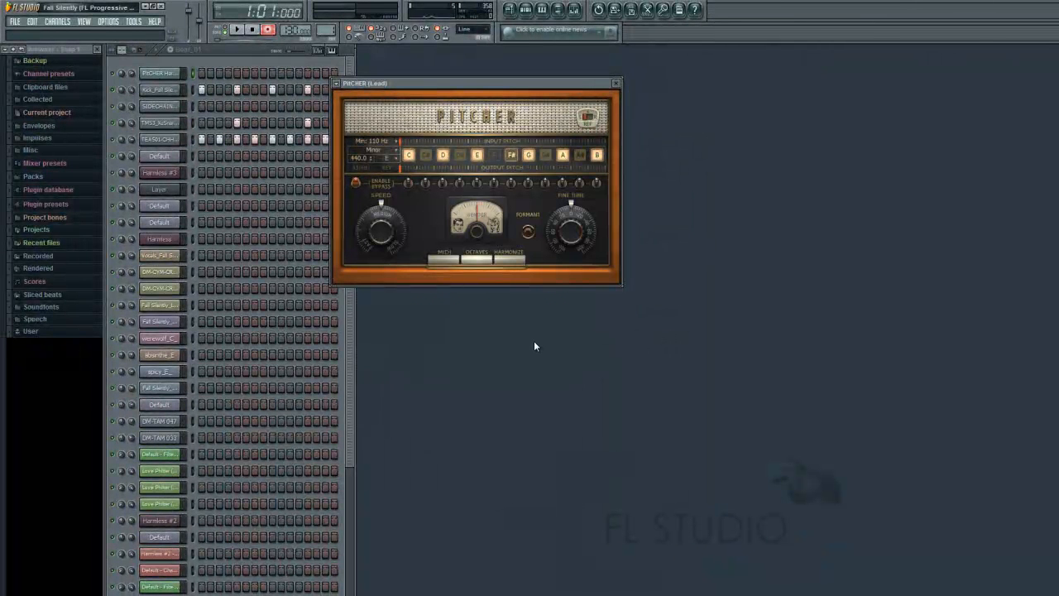